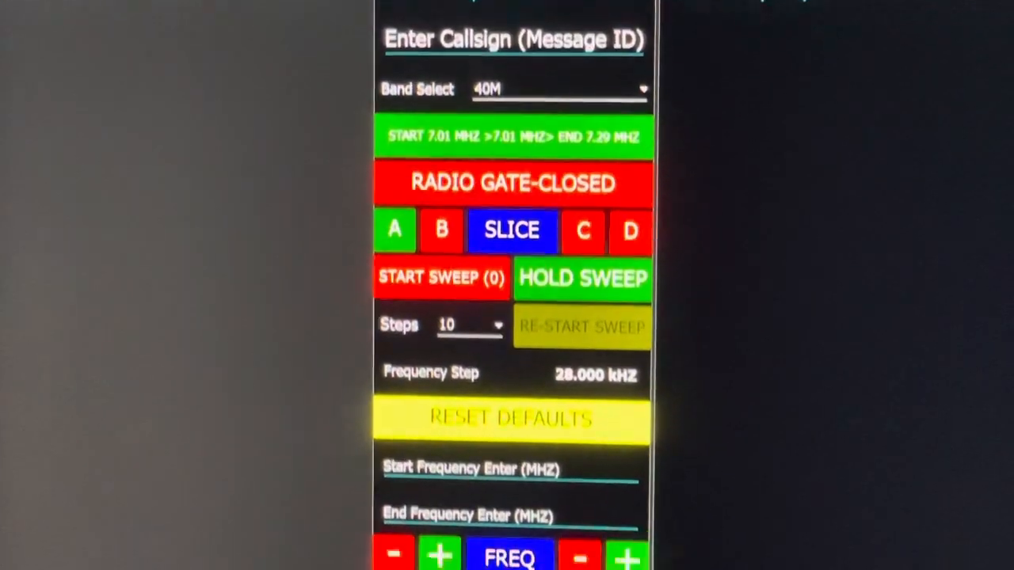
# Scroll down the Tuner Sweep flow to the Enter Path To Sweeps Directory group
pyautogui.scroll(-3)
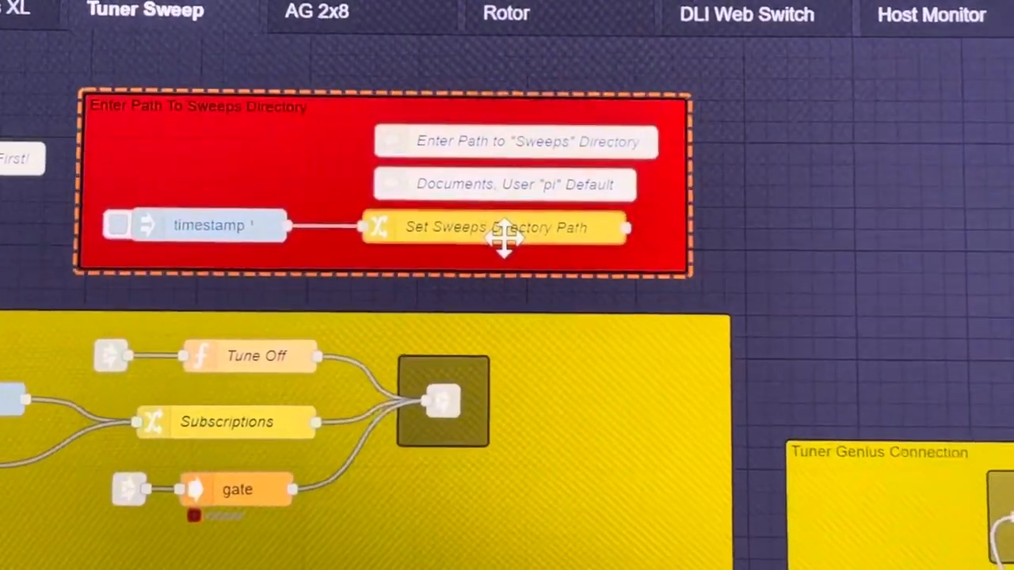
pyautogui.doubleClick(494, 228)
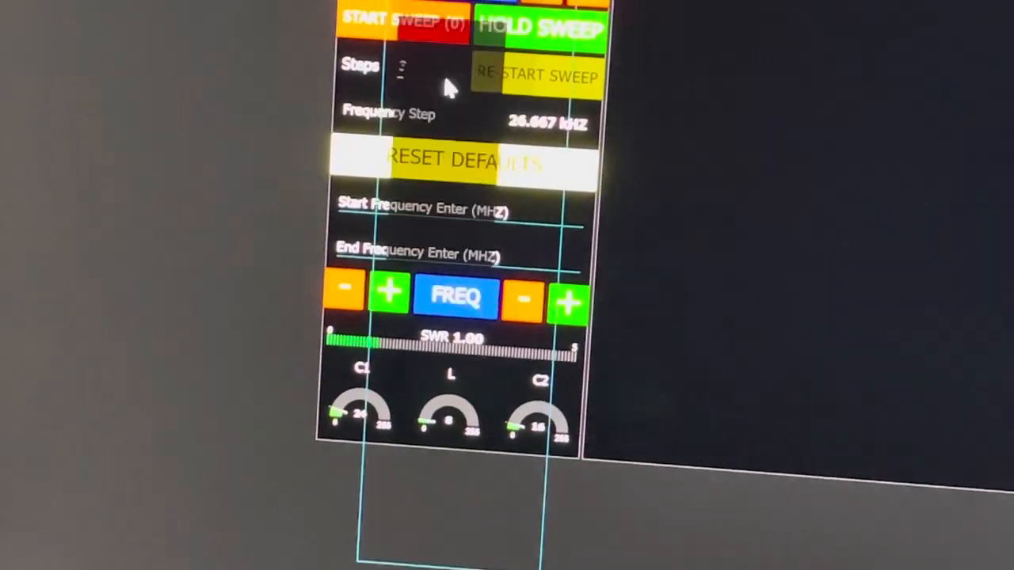
# Choose 12M in Band Select and show its two ~24.9 MHZ results (SWR 1.22, 1.24)
pyautogui.click(403, 66)
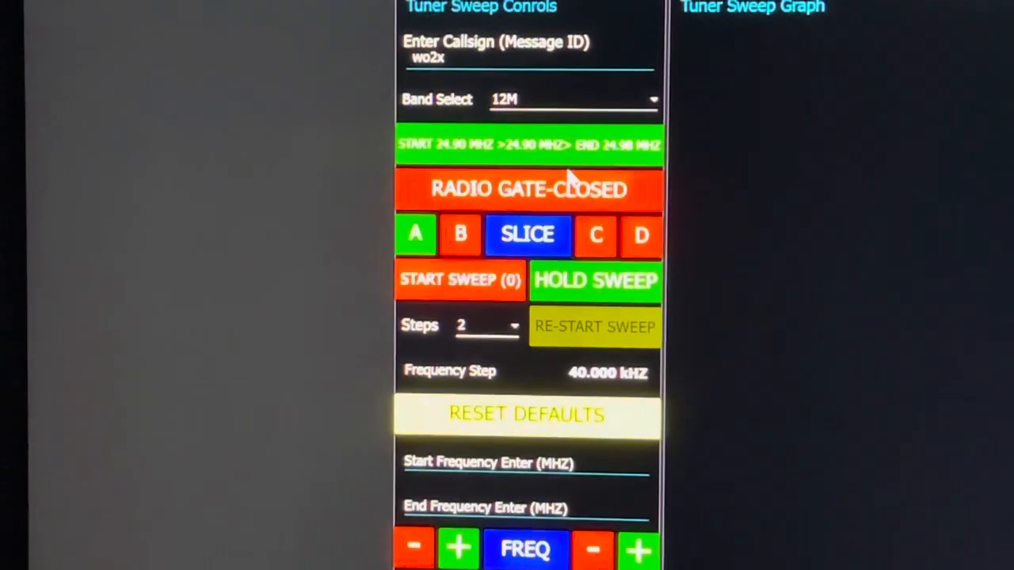
pyautogui.click(526, 188)
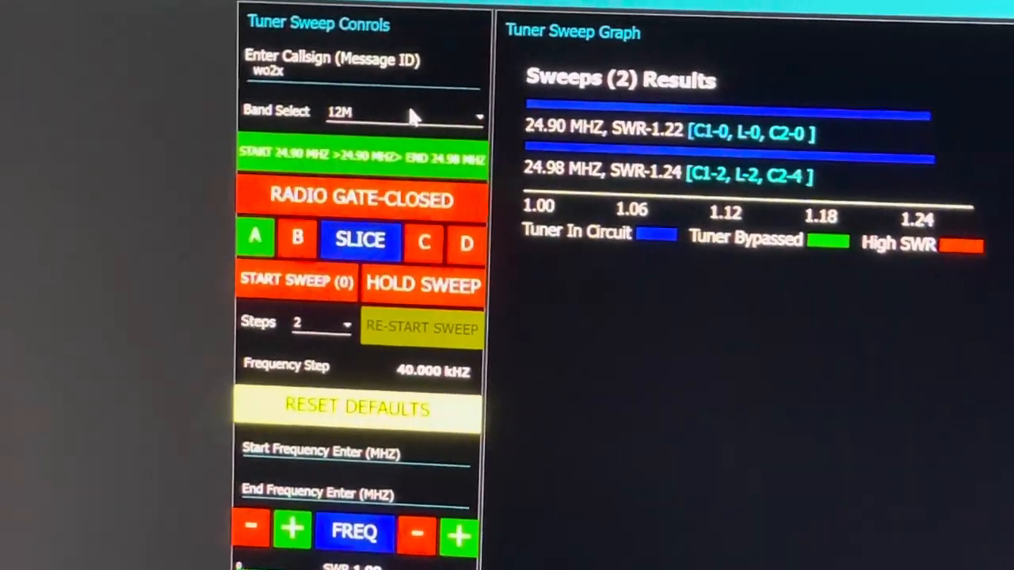
pyautogui.click(404, 114)
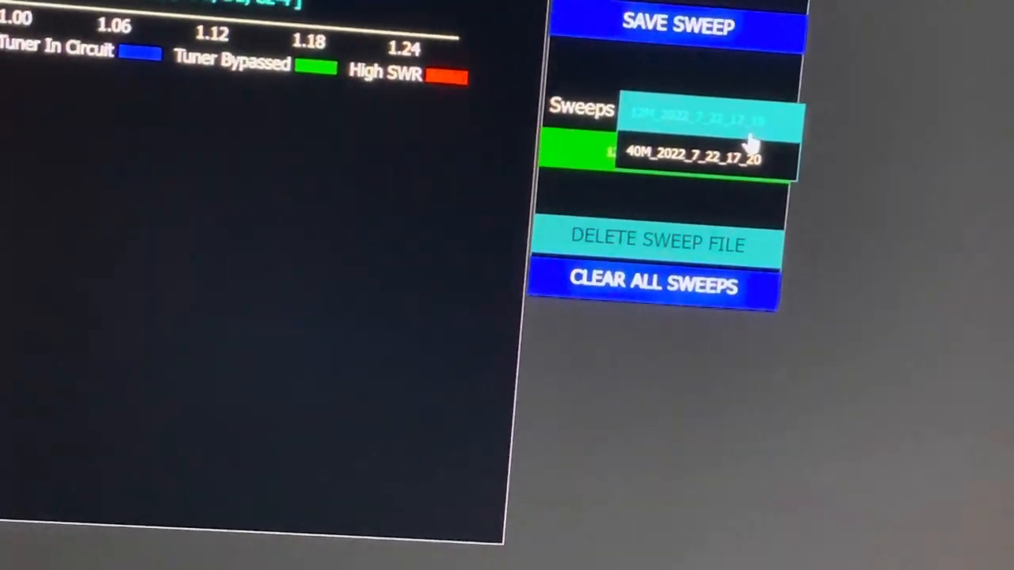
# List the saved sweep files, offering the 12M and 40M sweeps
pyautogui.click(702, 152)
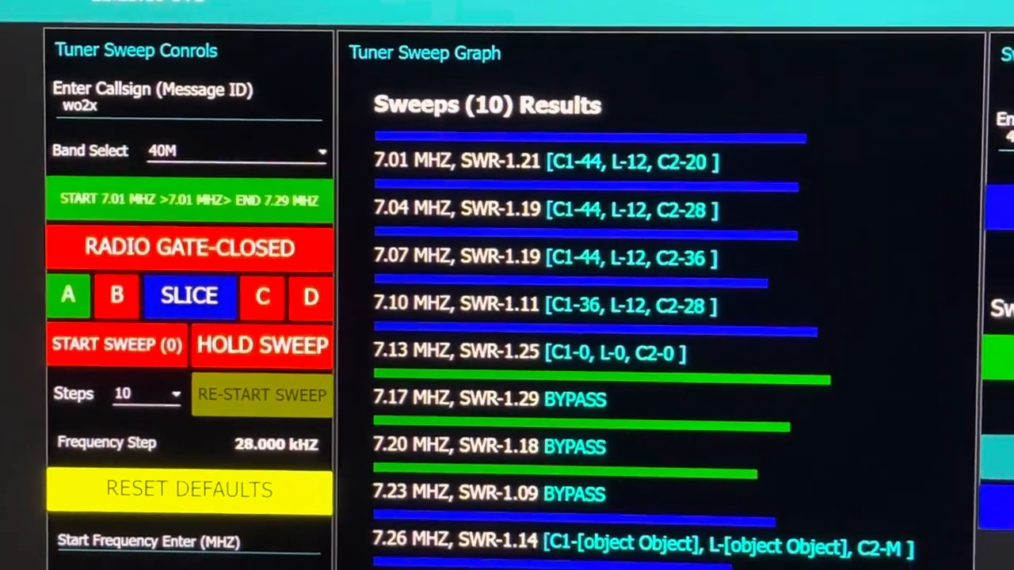
# Scroll the loaded 40M sweep graph to its last result, 7.29 MHZ at SWR 1.02
pyautogui.scroll(-3)
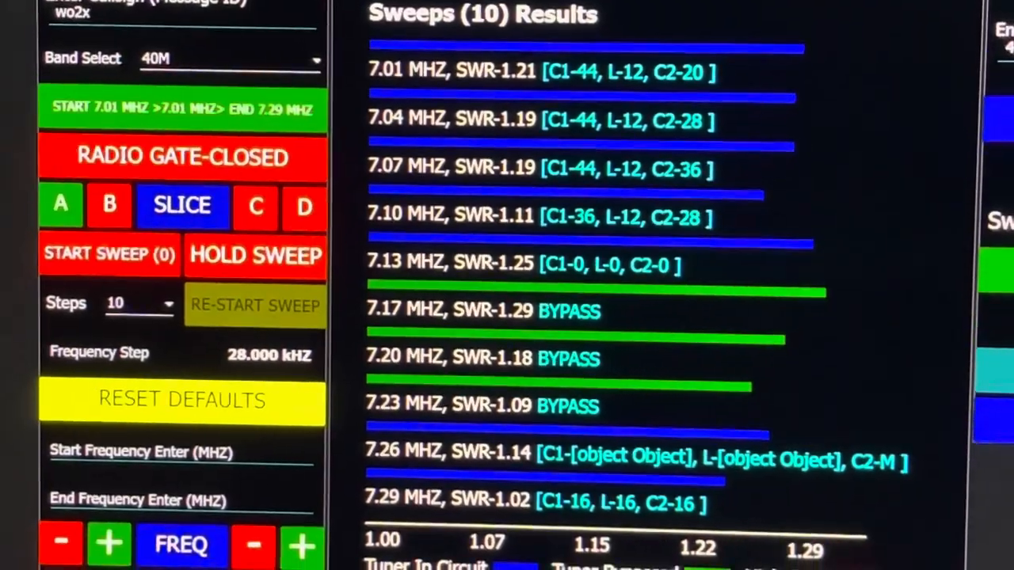